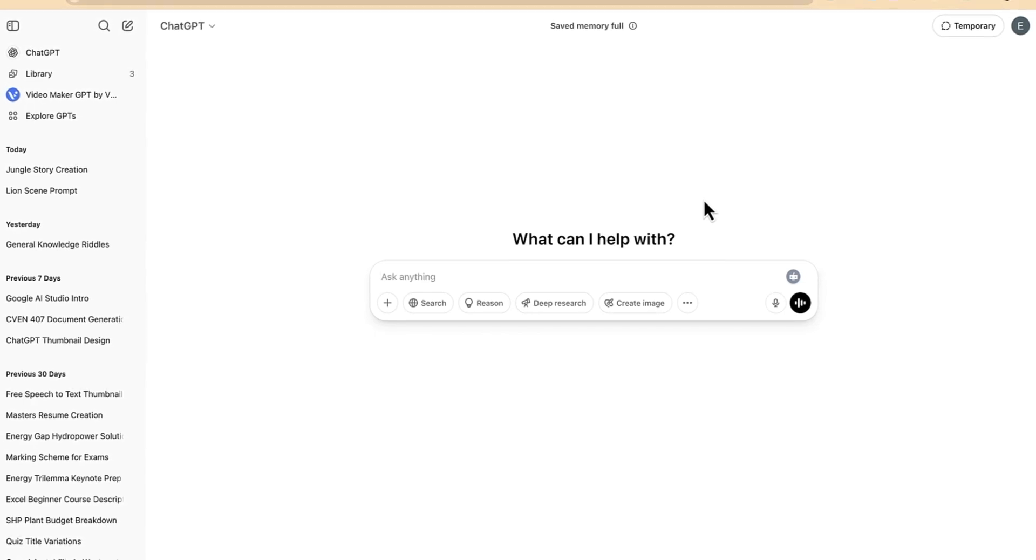
Ask ChatGPT for a 50-word motivational speech and send the request
click(408, 277)
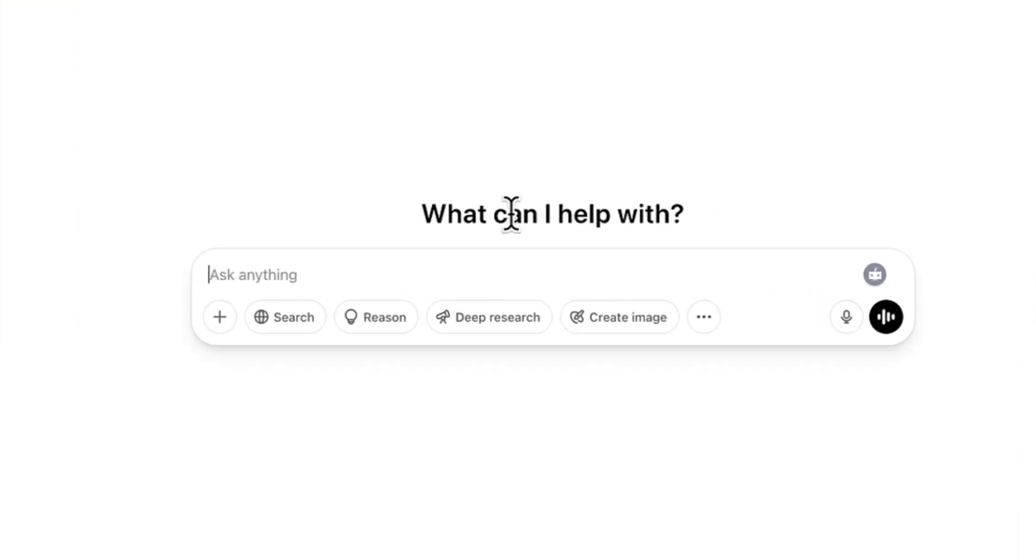
mouse_move(311, 280)
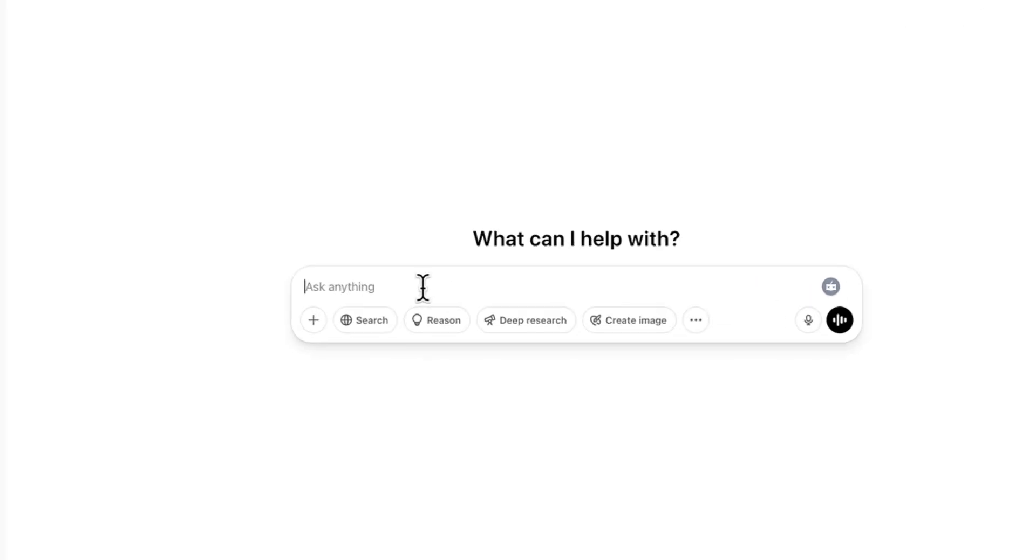
text(can you give me a 50 words motivational speech)
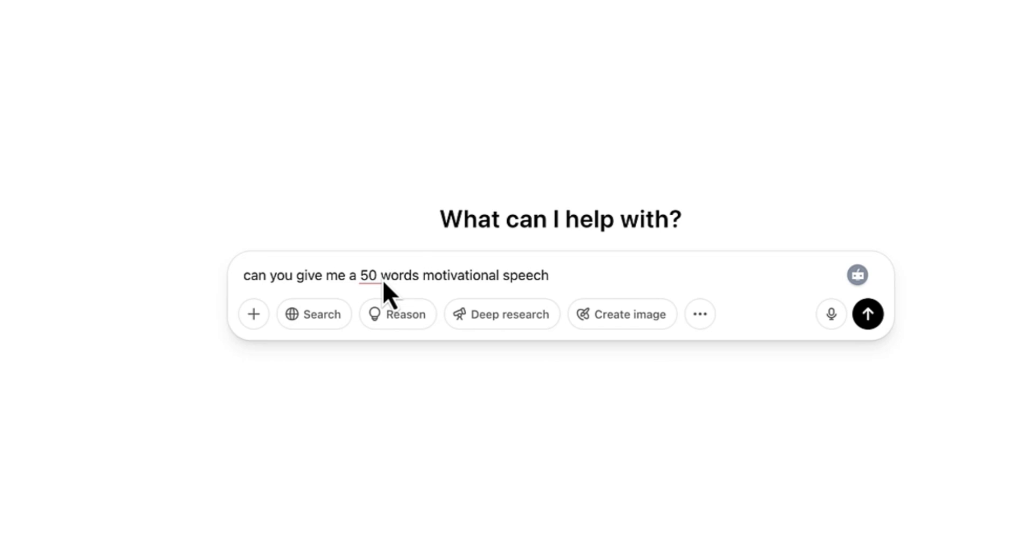
click(868, 314)
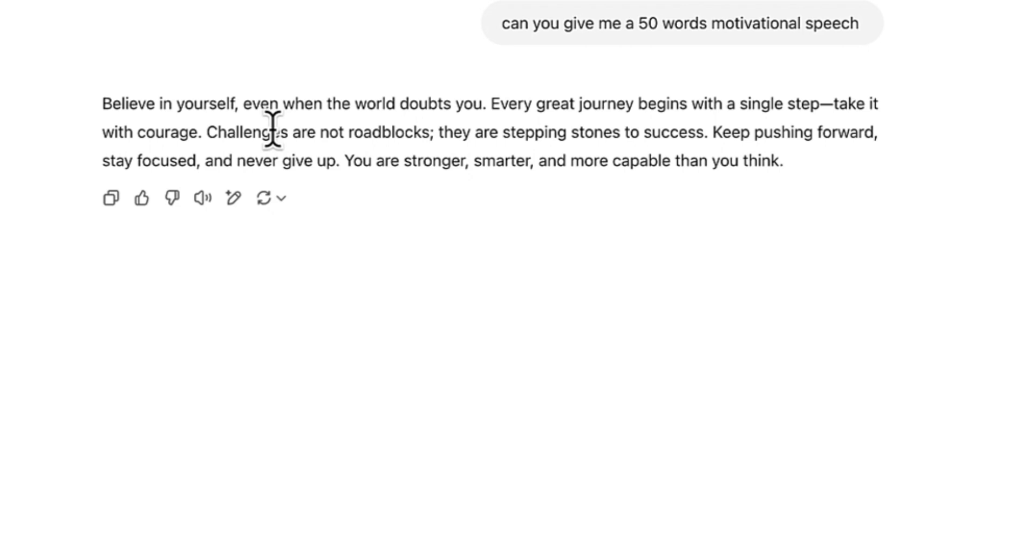
mouse_move(202, 197)
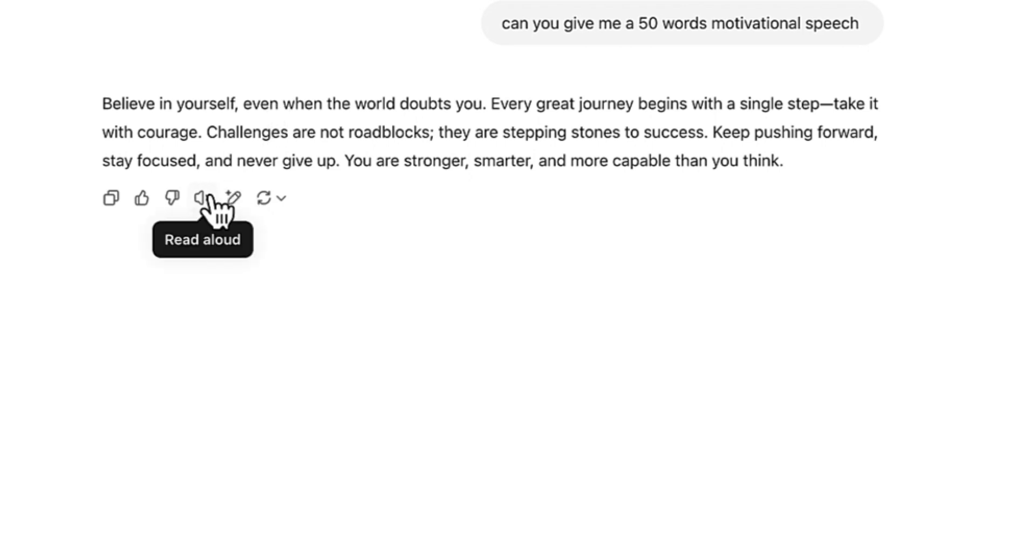
Have ChatGPT read the motivational reply aloud
click(201, 198)
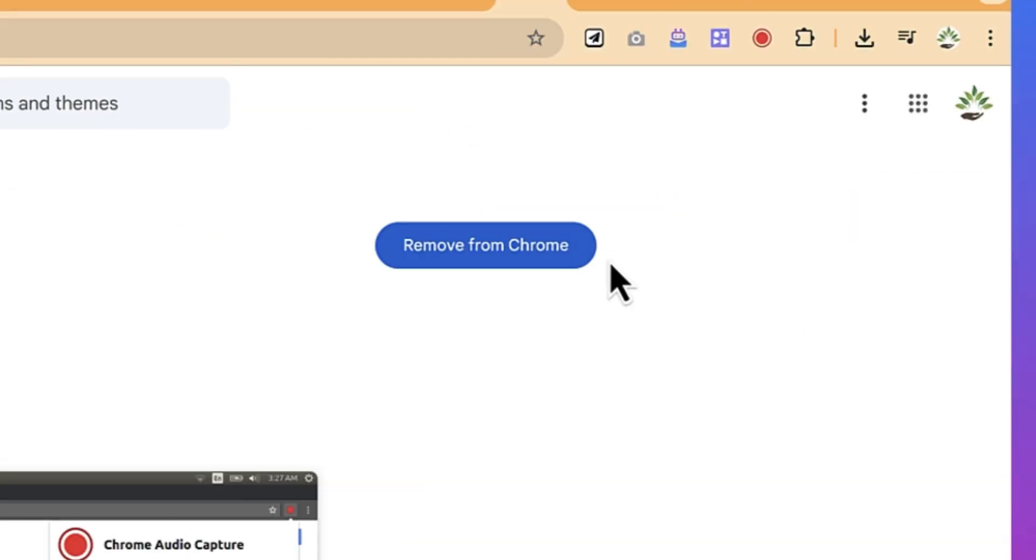
Start recording the ChatGPT tab's audio with Chrome Audio Capture
click(760, 38)
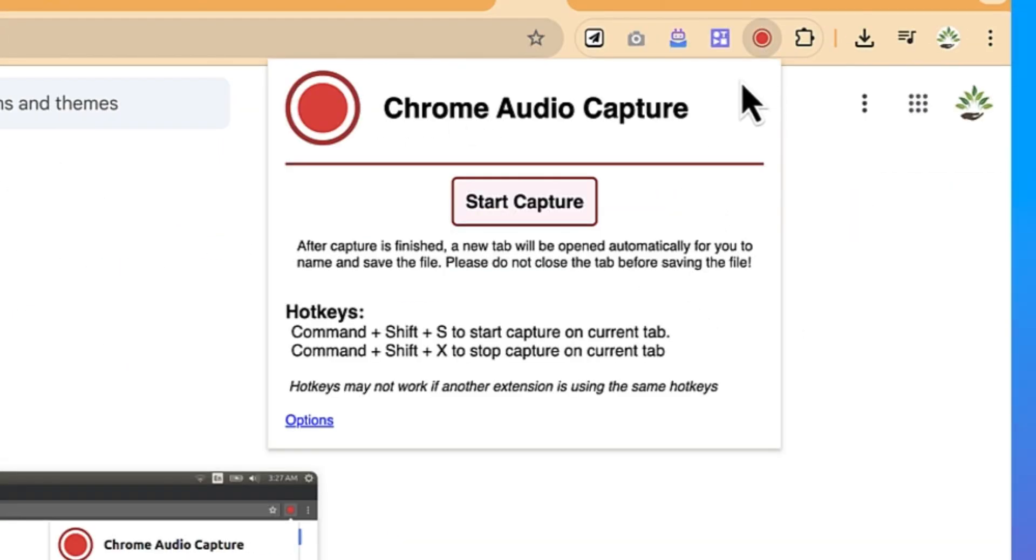
click(524, 202)
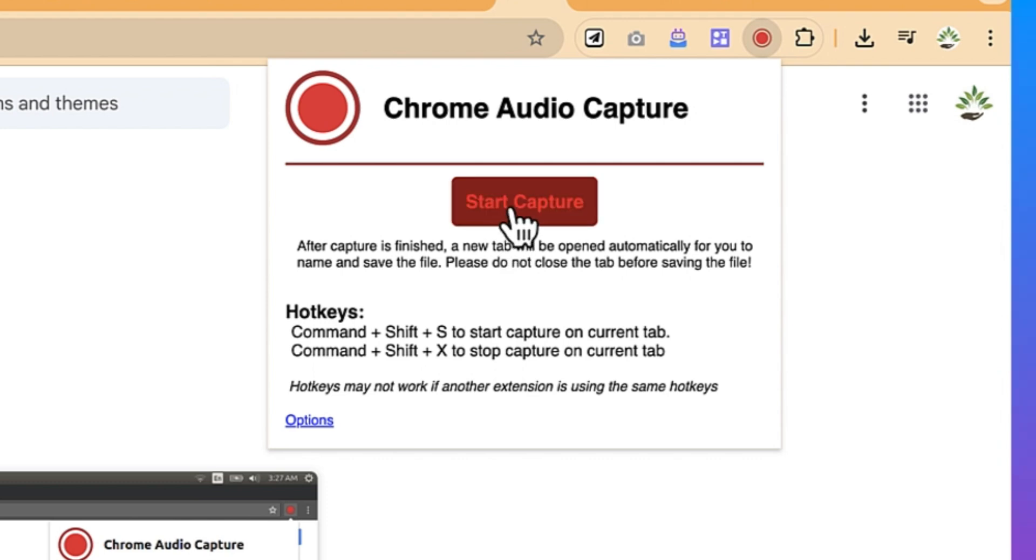
click(524, 202)
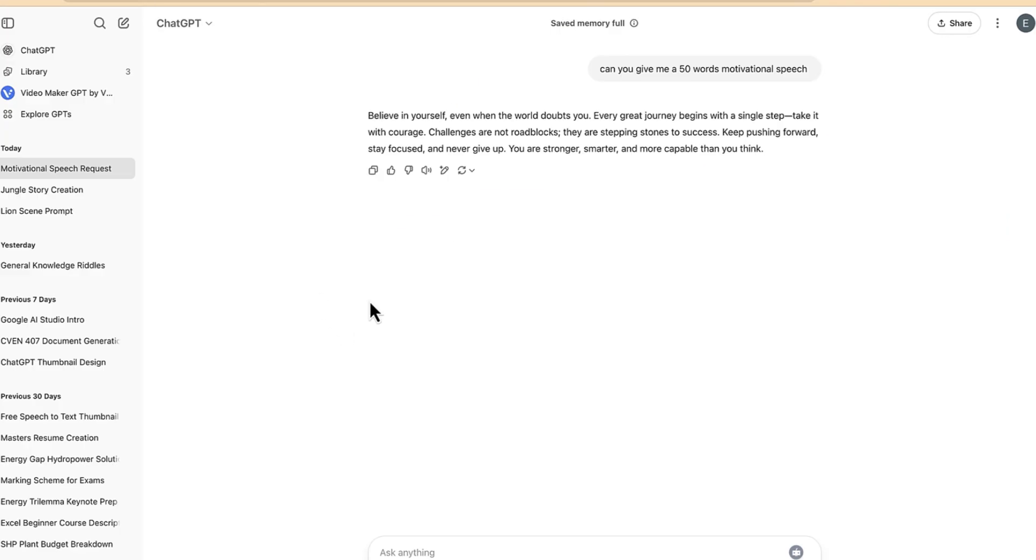
Play the reply aloud during capture, then return to the extension's controls
click(427, 170)
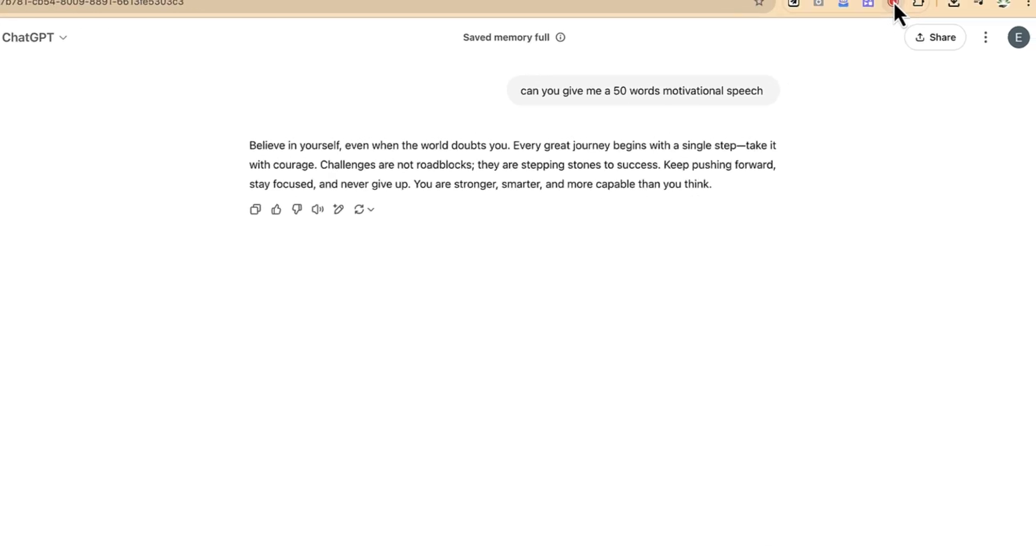
click(892, 4)
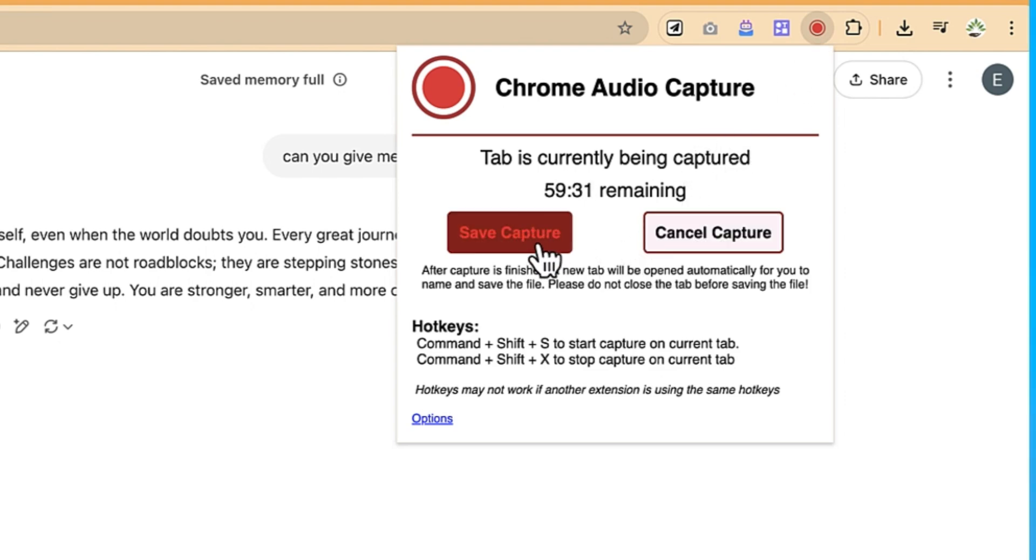
Stop and save the 00:31 capture, choosing to download it under a custom name
click(508, 232)
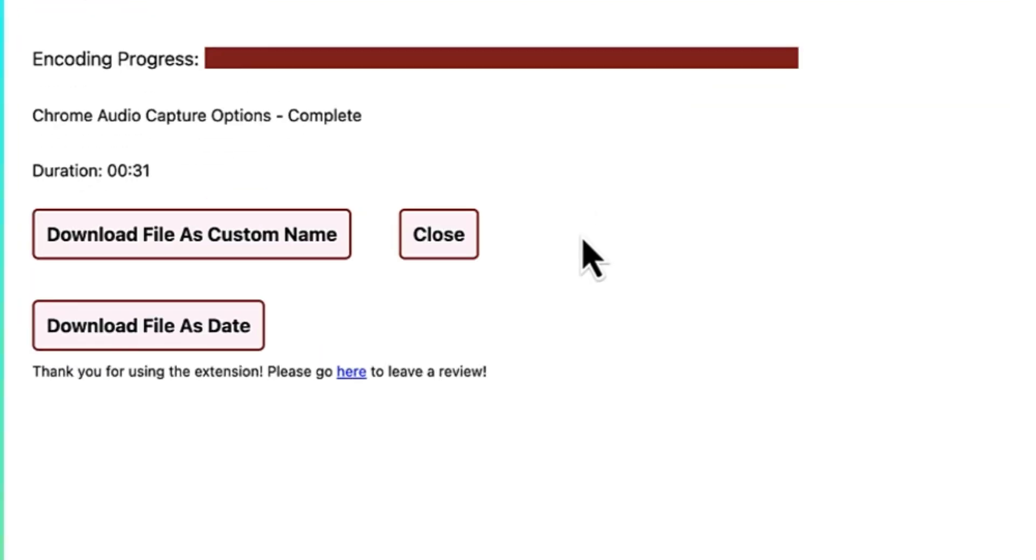
click(191, 234)
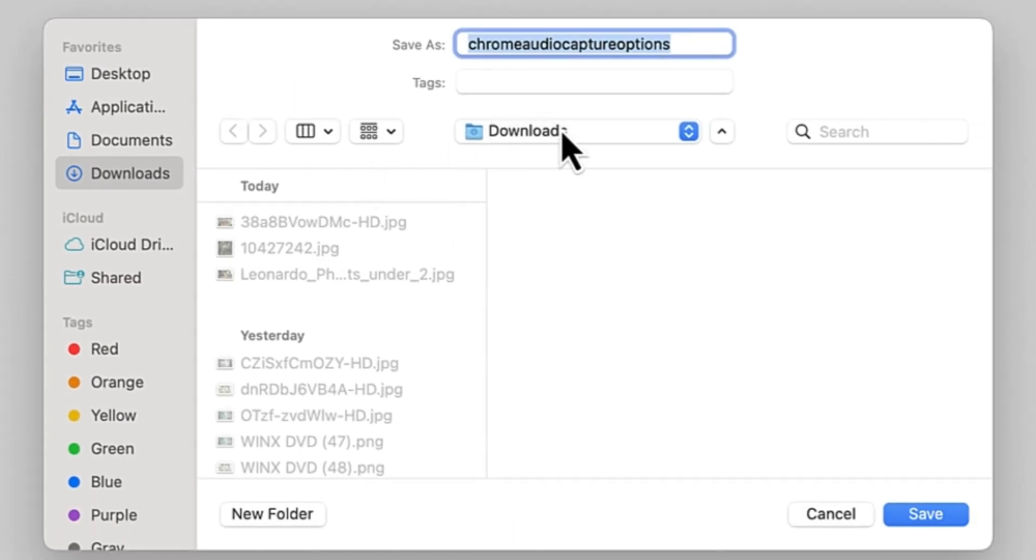
Save the recording to the Desktop as 'Motivation' and play it in Music
click(575, 131)
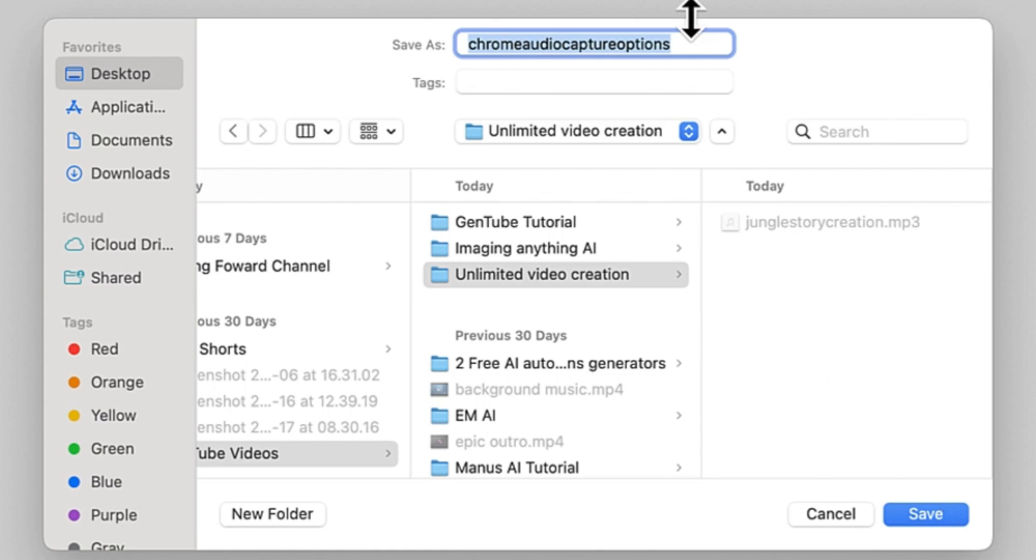
text(Movi)
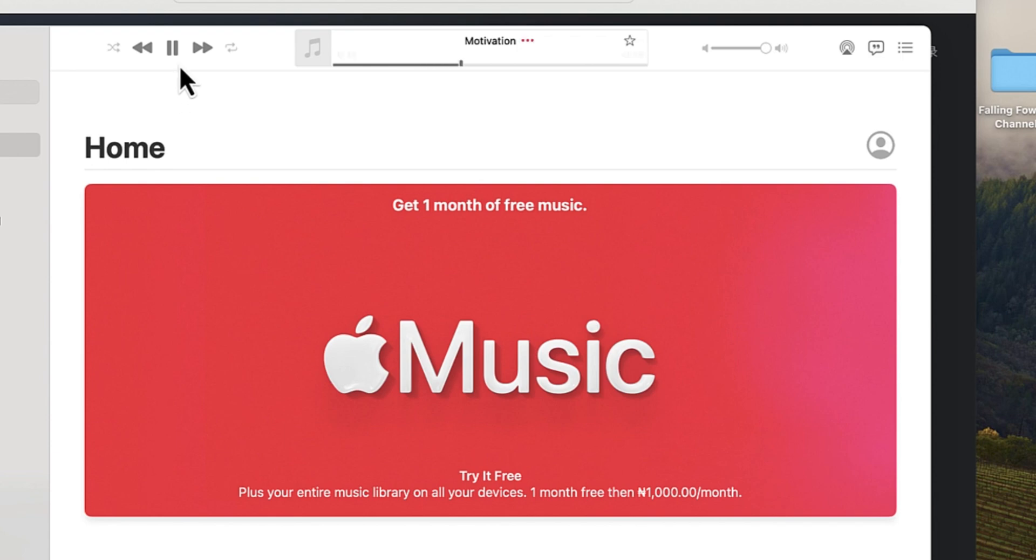
Pause playback of the Motivation track in Music
click(172, 48)
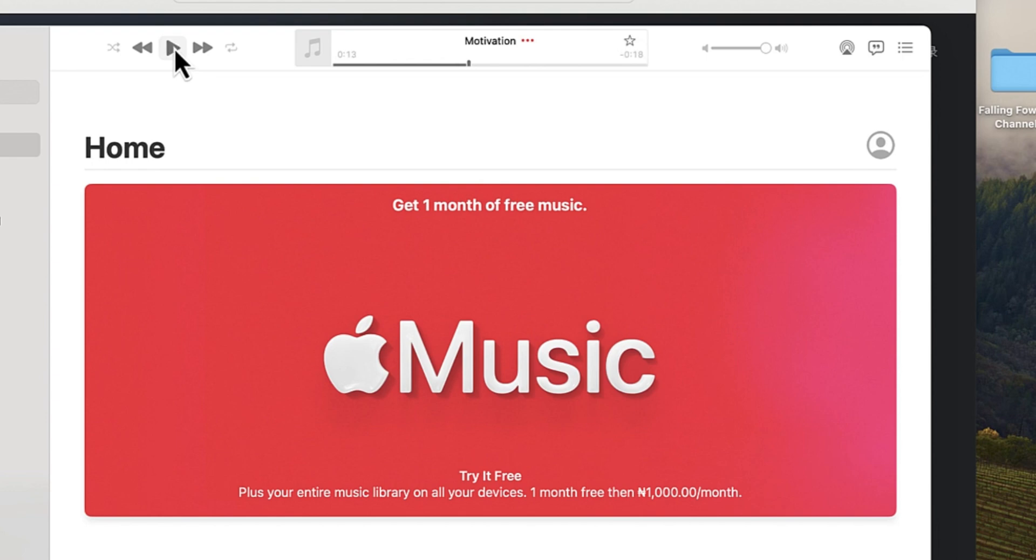
click(171, 48)
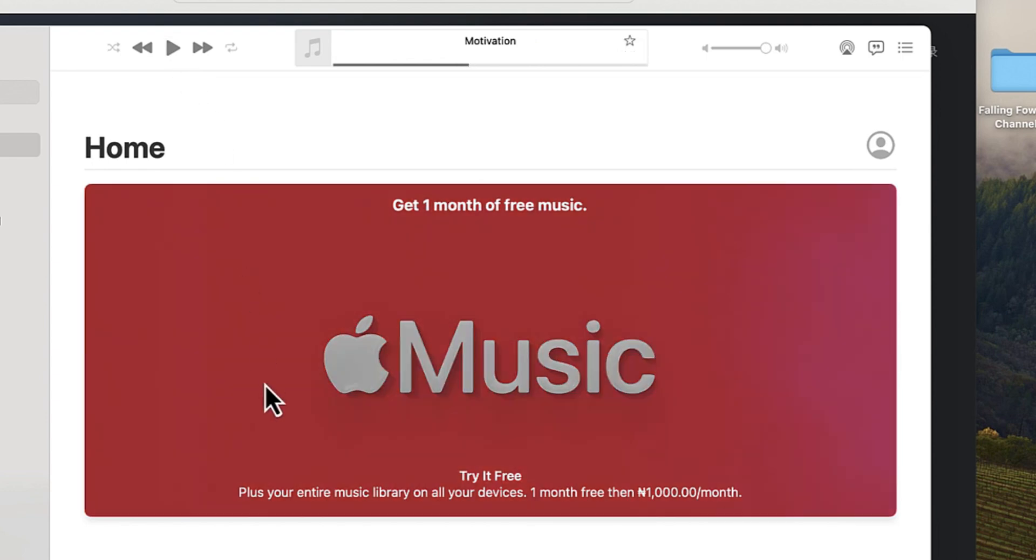